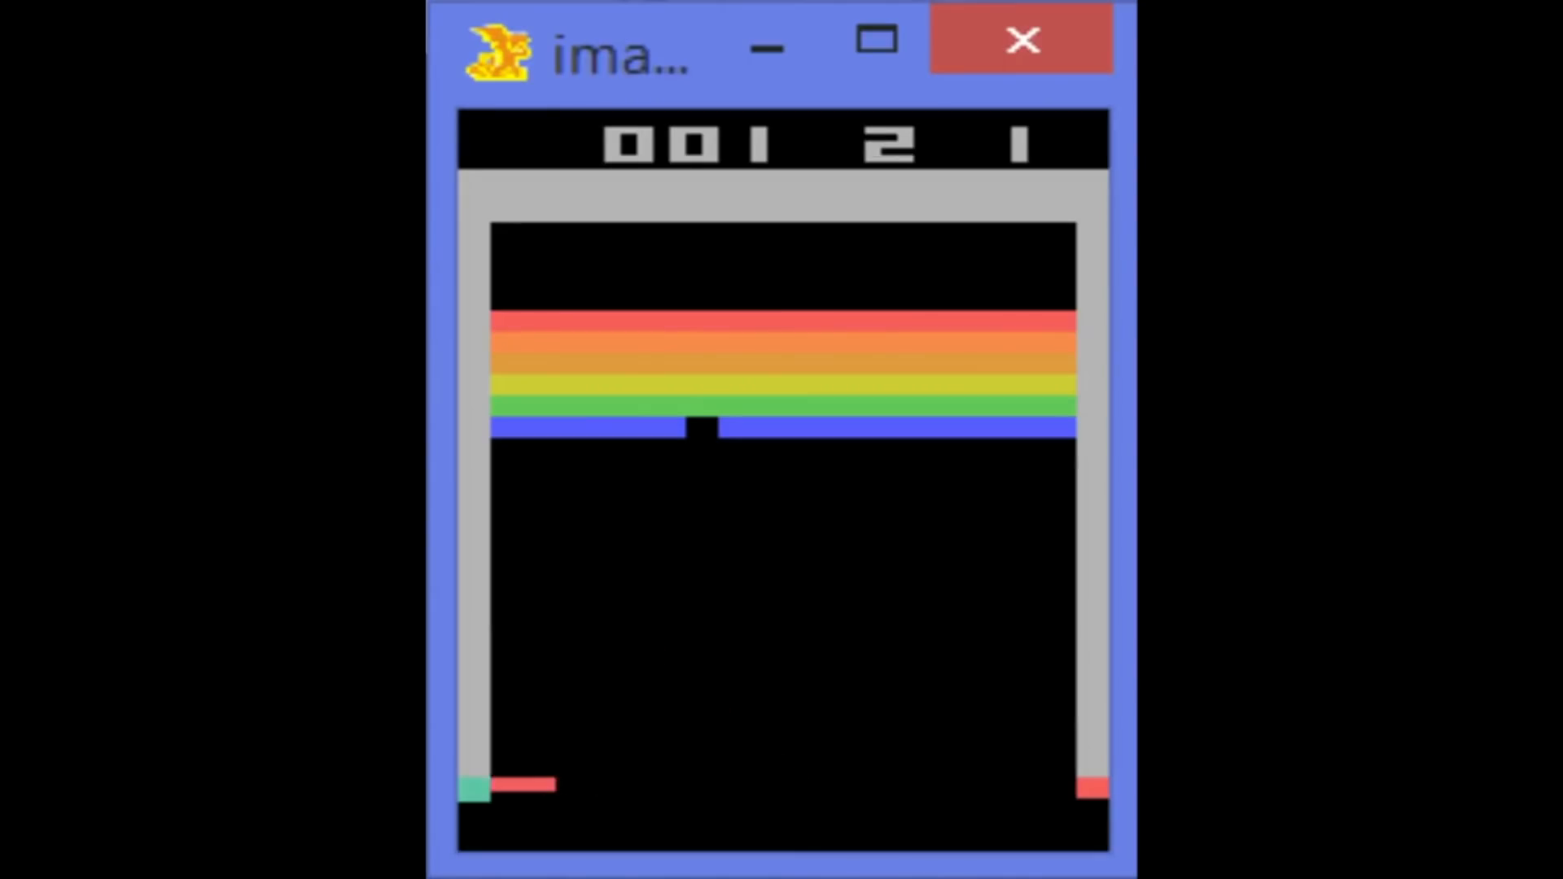
click(1019, 39)
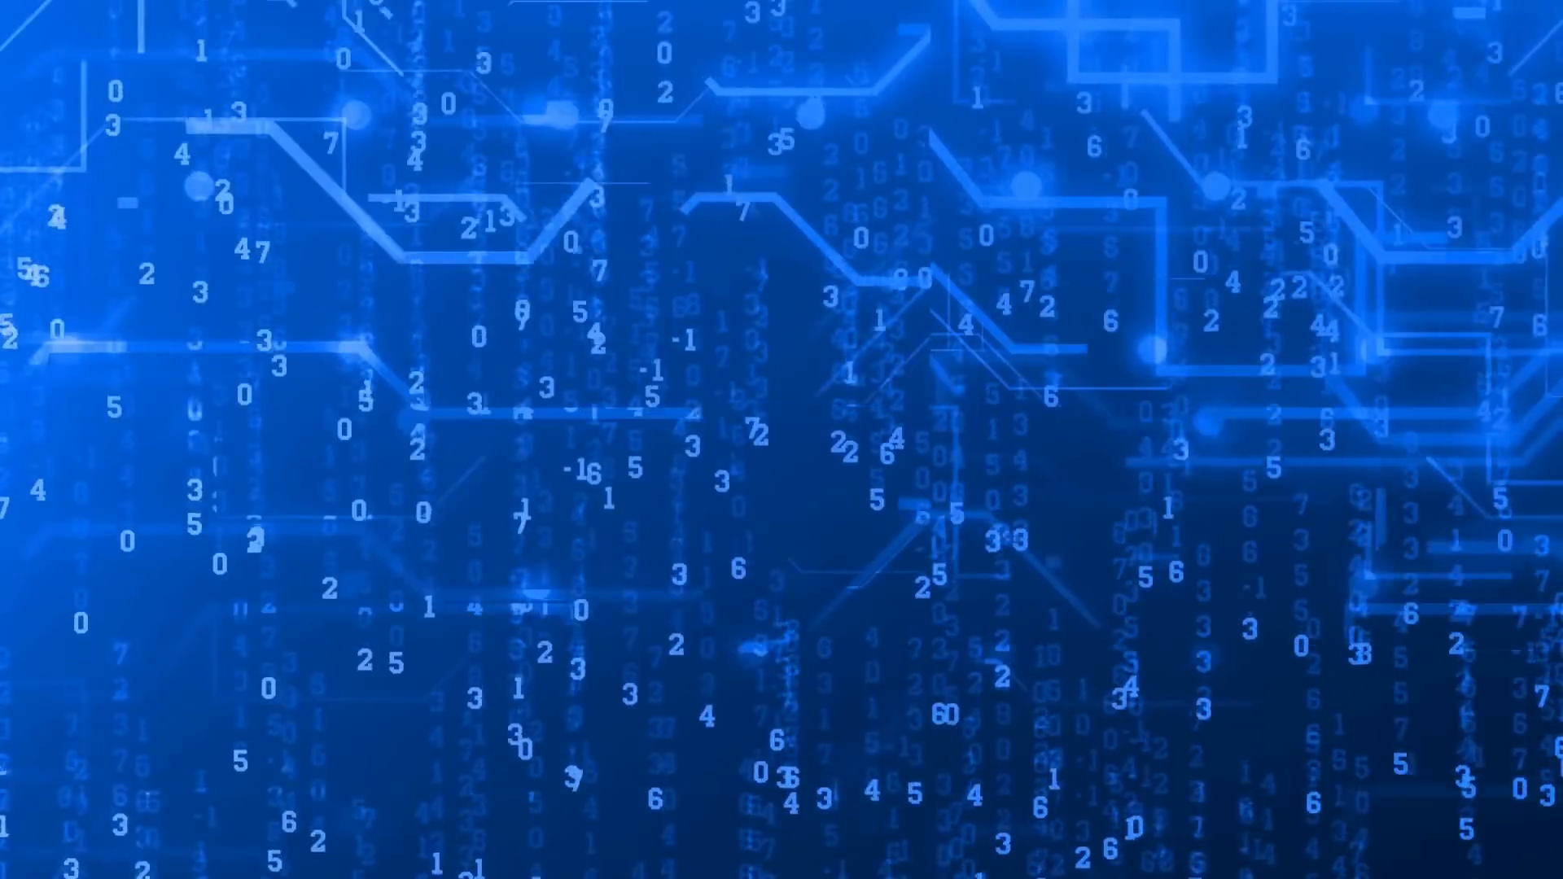